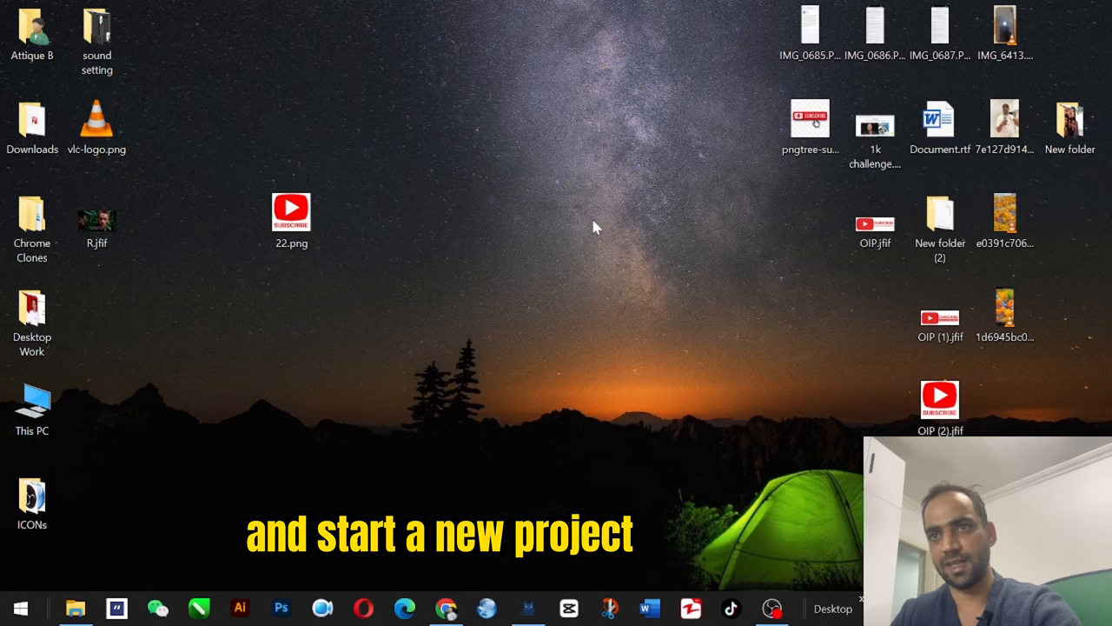
Step: Start a new project and place 22.png at the start of the timeline as a five-second clip
{"action": "left_click", "coordinate": [568, 608]}
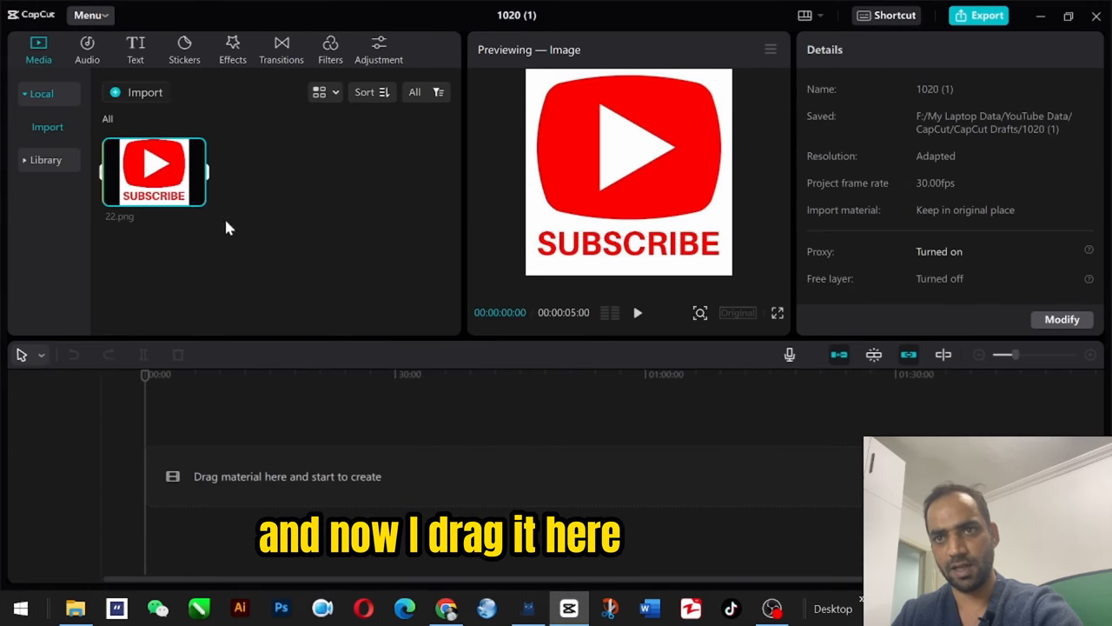
{"action": "left_click_drag", "start_coordinate": [153, 172], "coordinate": [302, 476]}
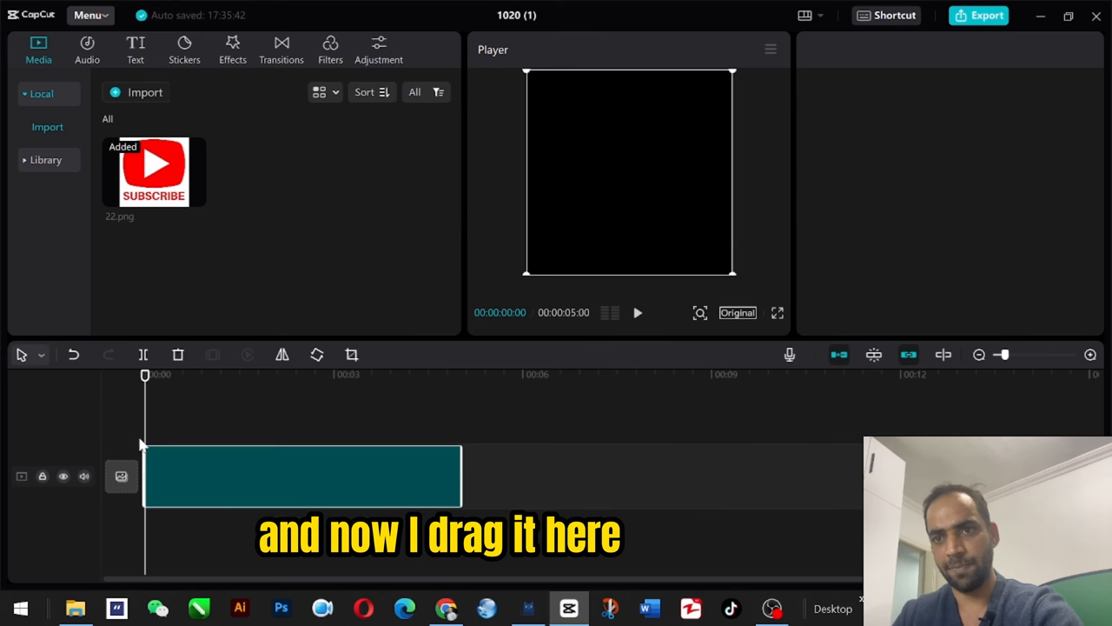
{"action": "left_click_drag", "start_coordinate": [153, 172], "coordinate": [303, 476]}
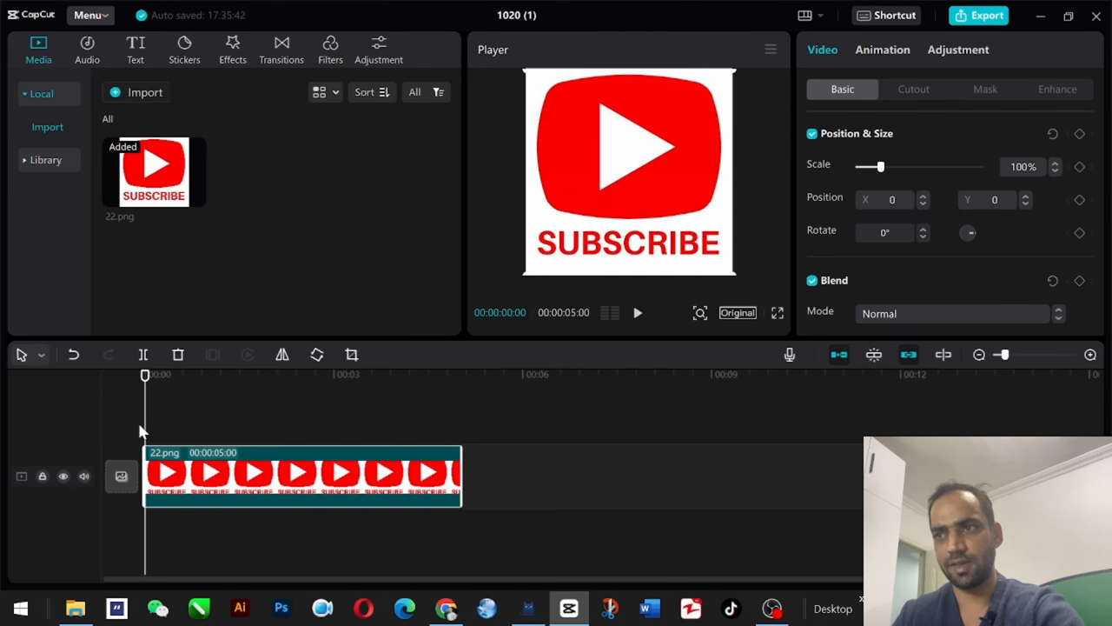
{"action": "mouse_move", "coordinate": [800, 383]}
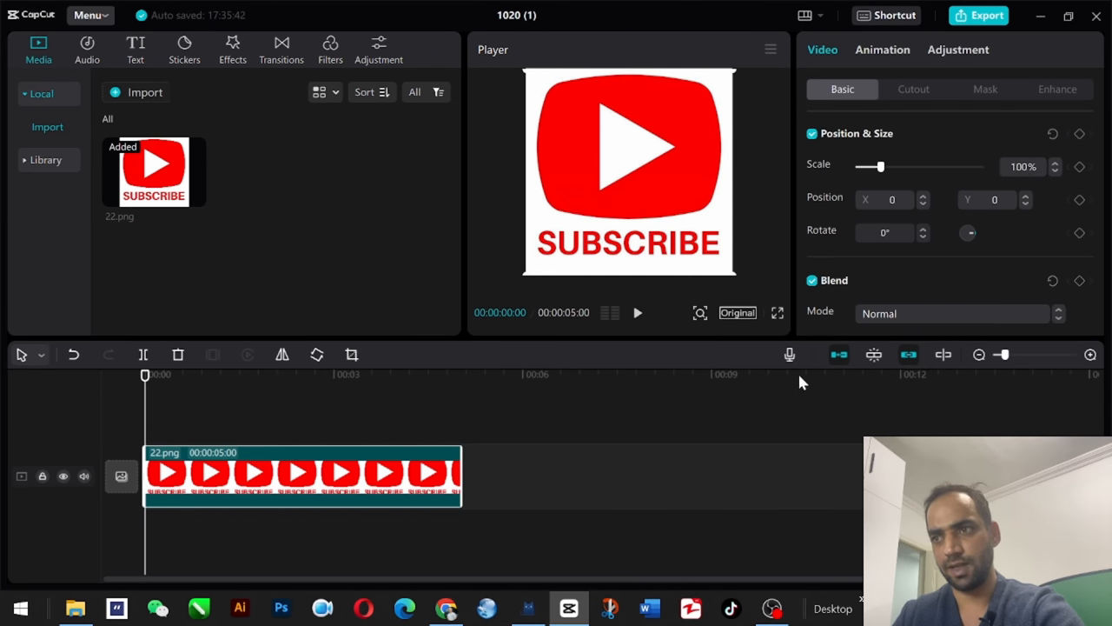
Step: Record a spoken voice-over into the project, creating the Record2 clip under the image
{"action": "left_click", "coordinate": [789, 354]}
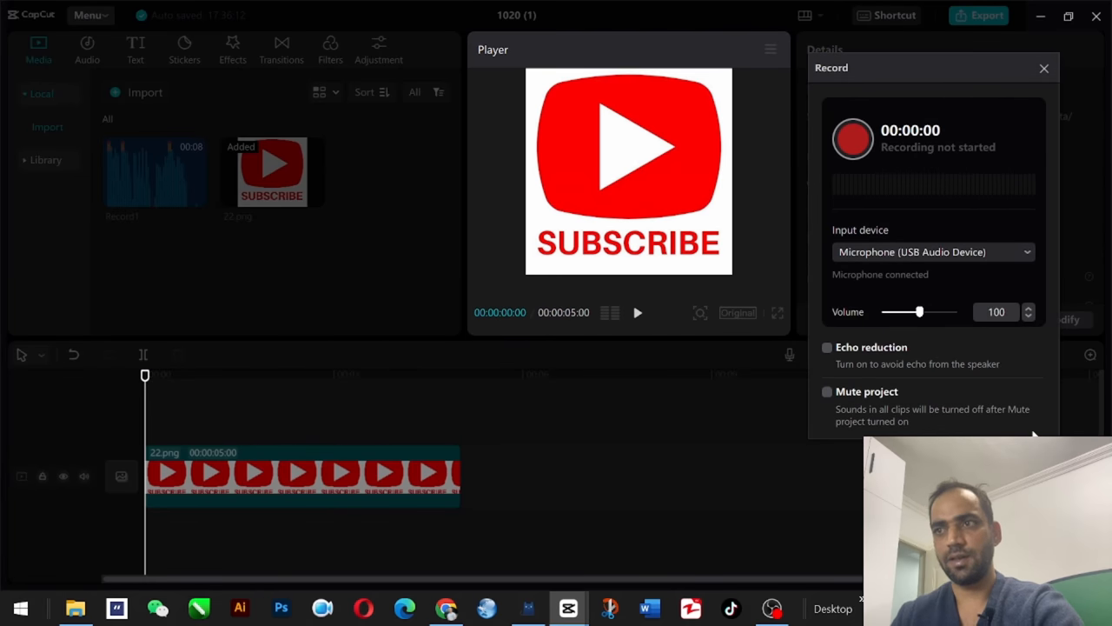
{"action": "left_click", "coordinate": [852, 139]}
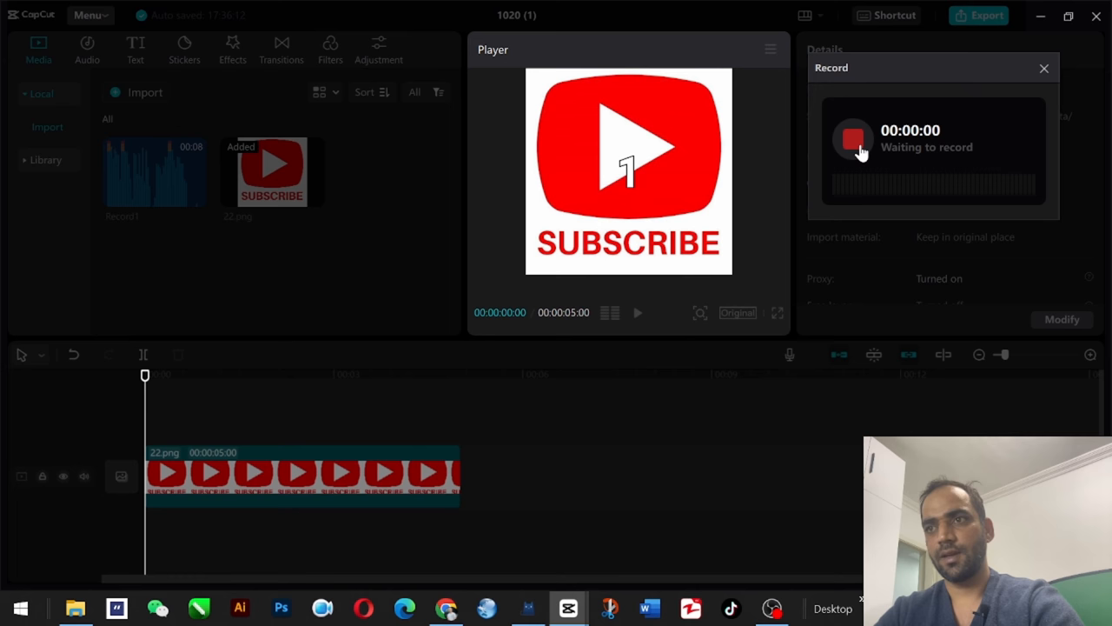
{"action": "left_click", "coordinate": [852, 139]}
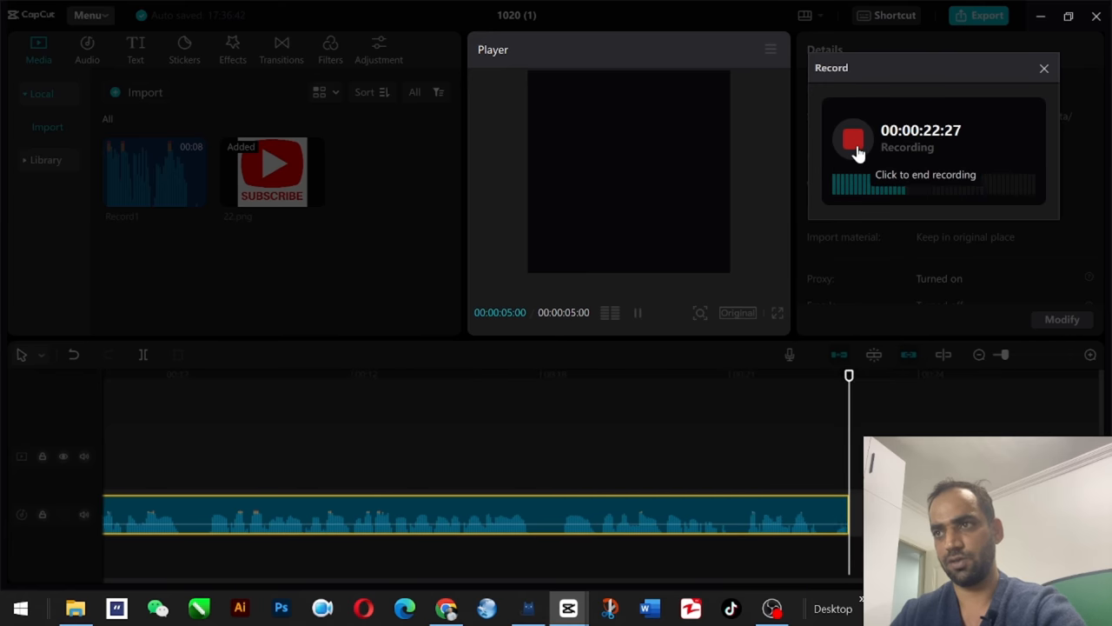
{"action": "left_click", "coordinate": [852, 139]}
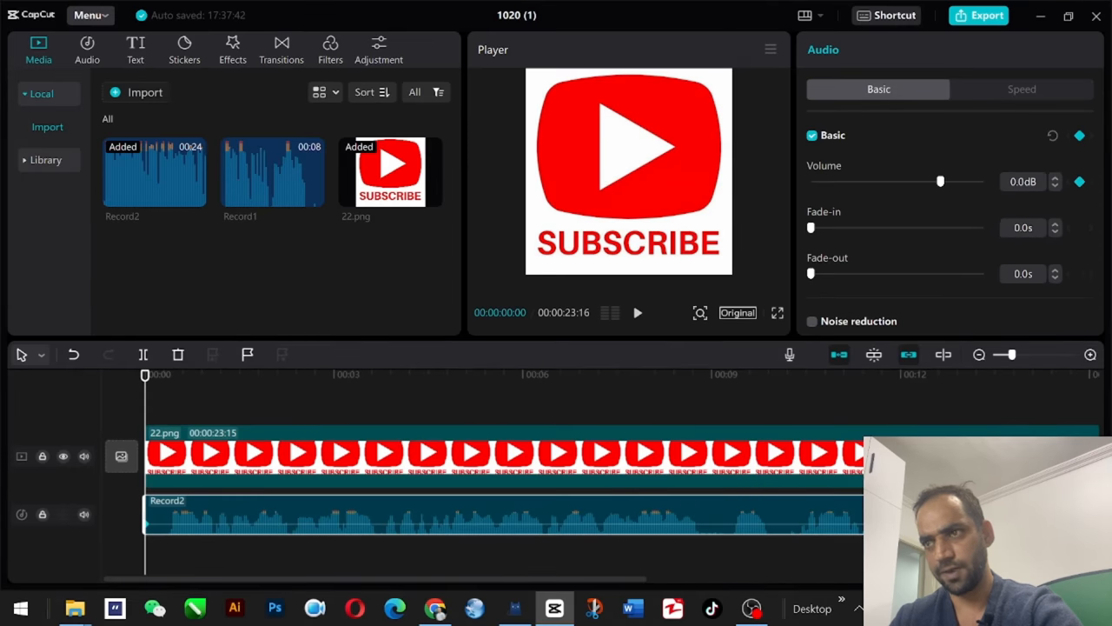
Step: Add volume keyframes on Record2 near the start, around two seconds and around four seconds
{"action": "left_click", "coordinate": [167, 375]}
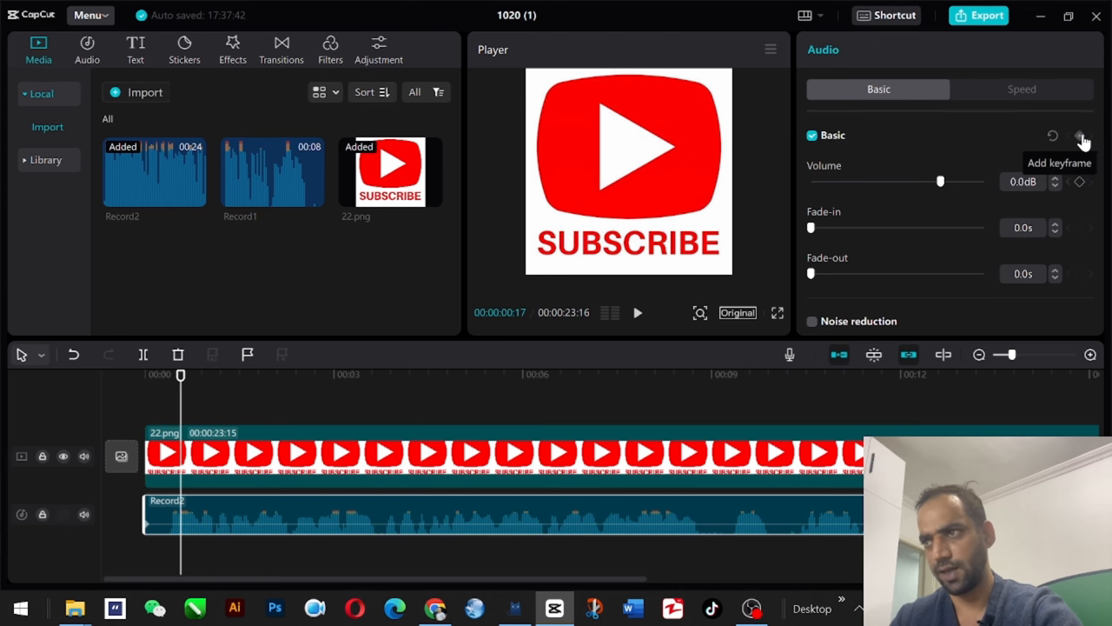
{"action": "left_click", "coordinate": [1083, 139]}
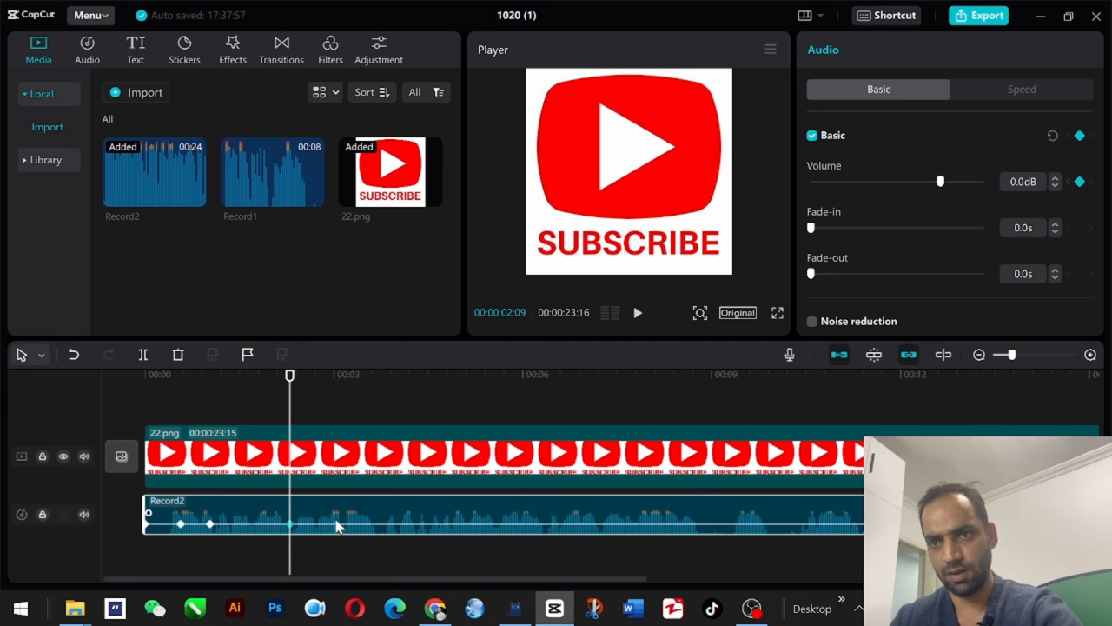
{"action": "left_click", "coordinate": [347, 376]}
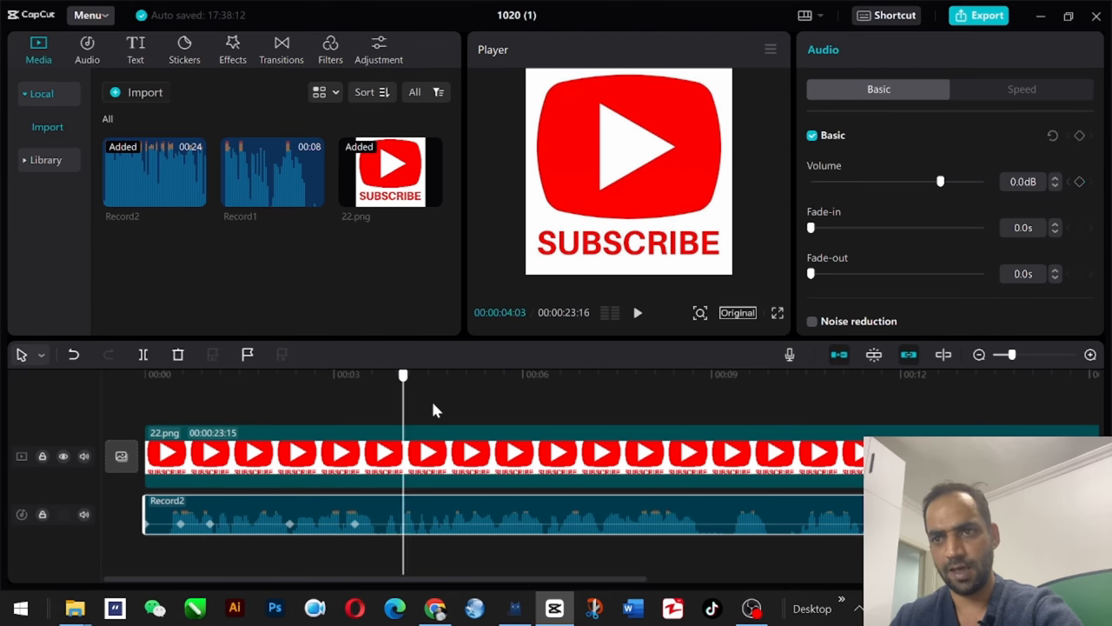
{"action": "mouse_move", "coordinate": [1079, 136]}
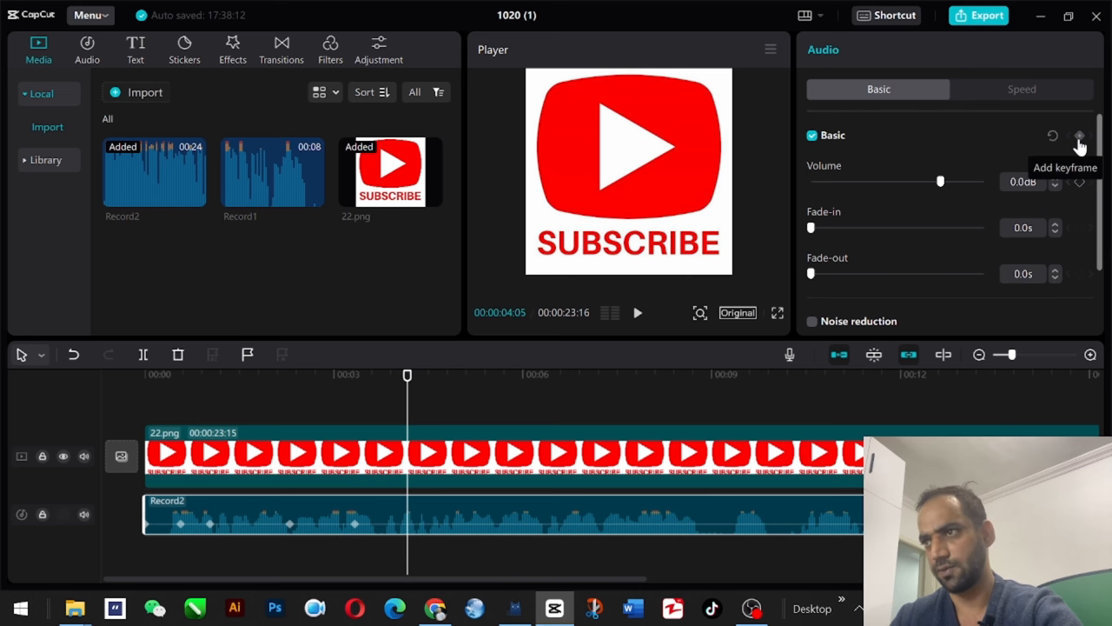
{"action": "left_click", "coordinate": [1079, 135]}
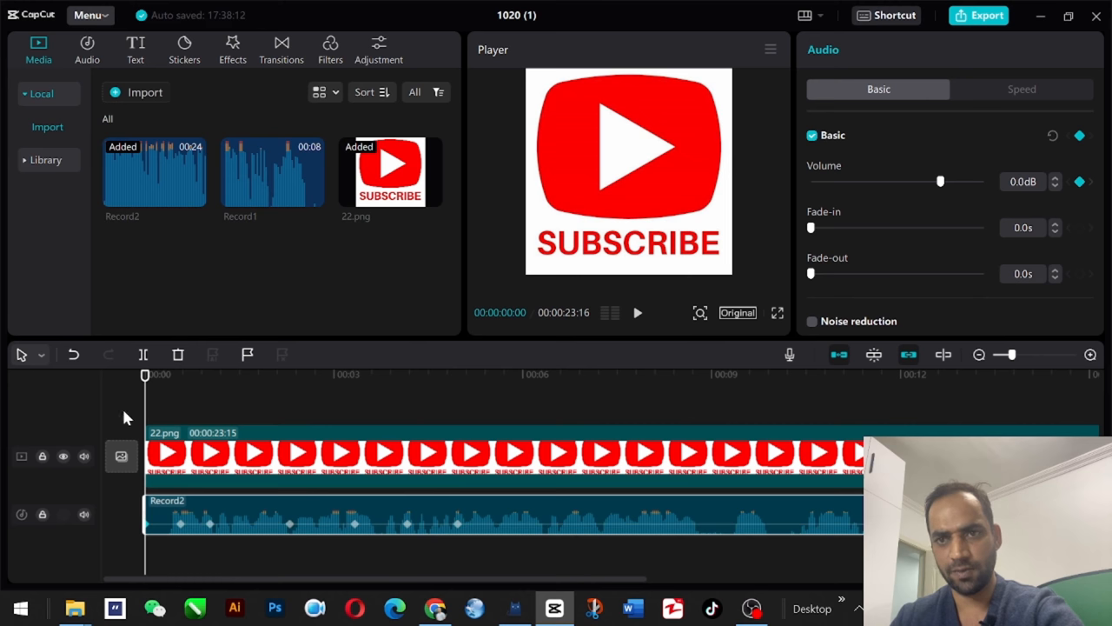
{"action": "left_click", "coordinate": [187, 375]}
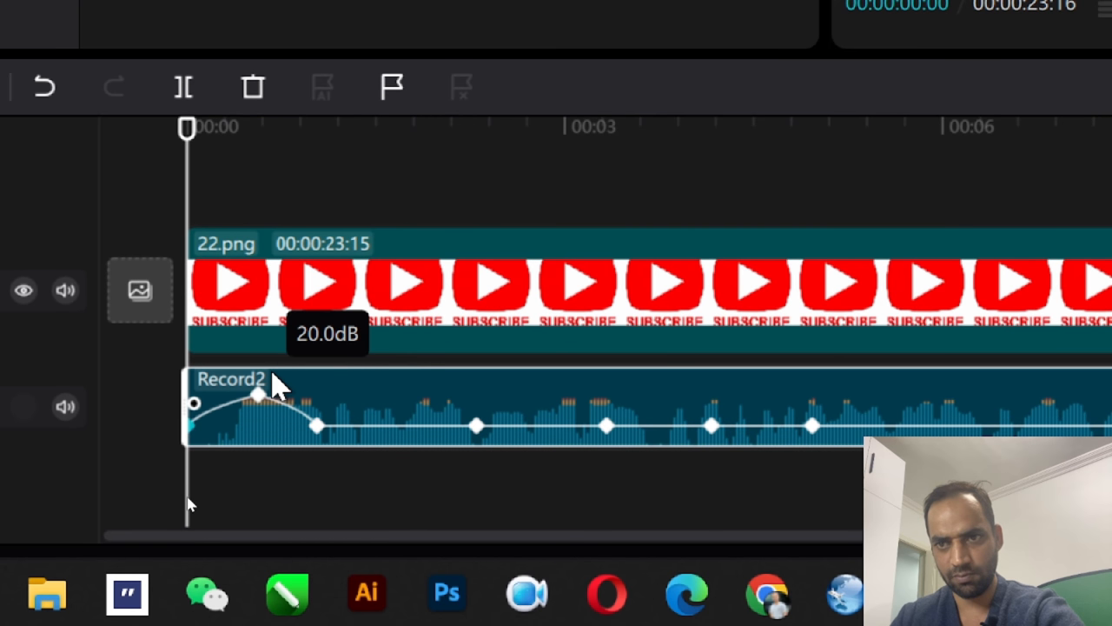
Step: Raise an early Record2 keyframe to 20 dB and move another keyframe to about three seconds
{"action": "left_click_drag", "start_coordinate": [257, 393], "coordinate": [321, 424]}
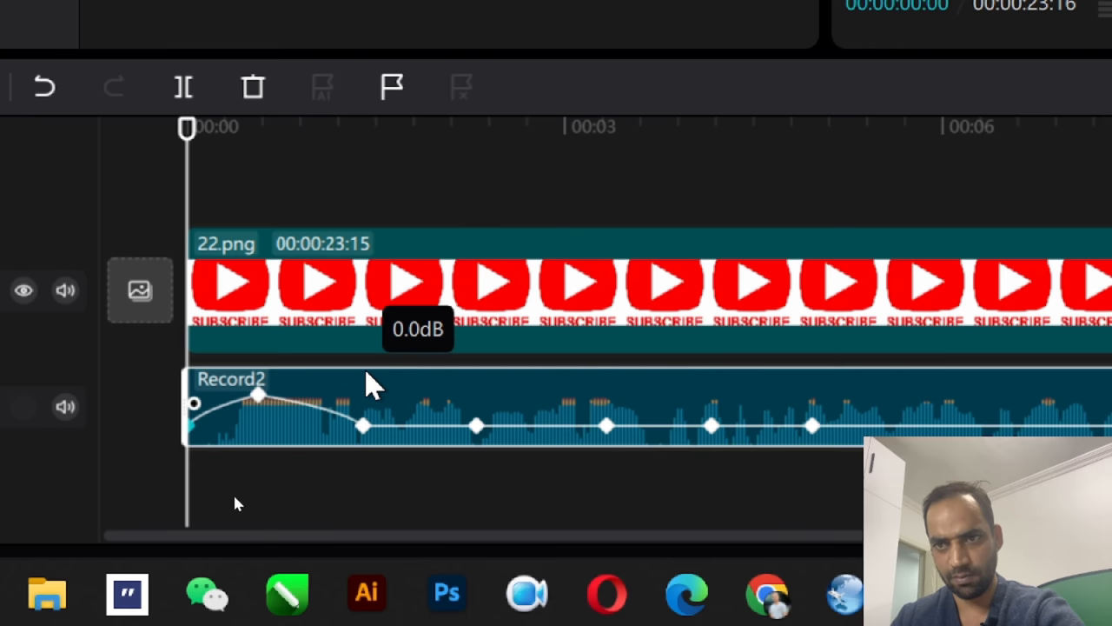
{"action": "left_click_drag", "start_coordinate": [363, 426], "coordinate": [477, 426]}
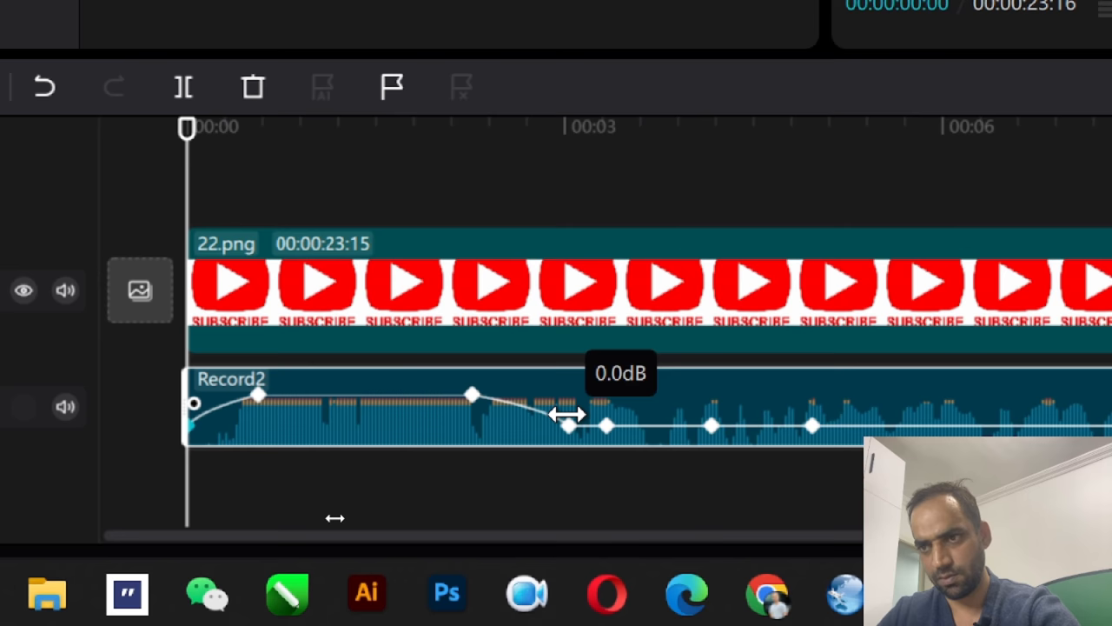
{"action": "left_click_drag", "start_coordinate": [565, 426], "coordinate": [473, 426]}
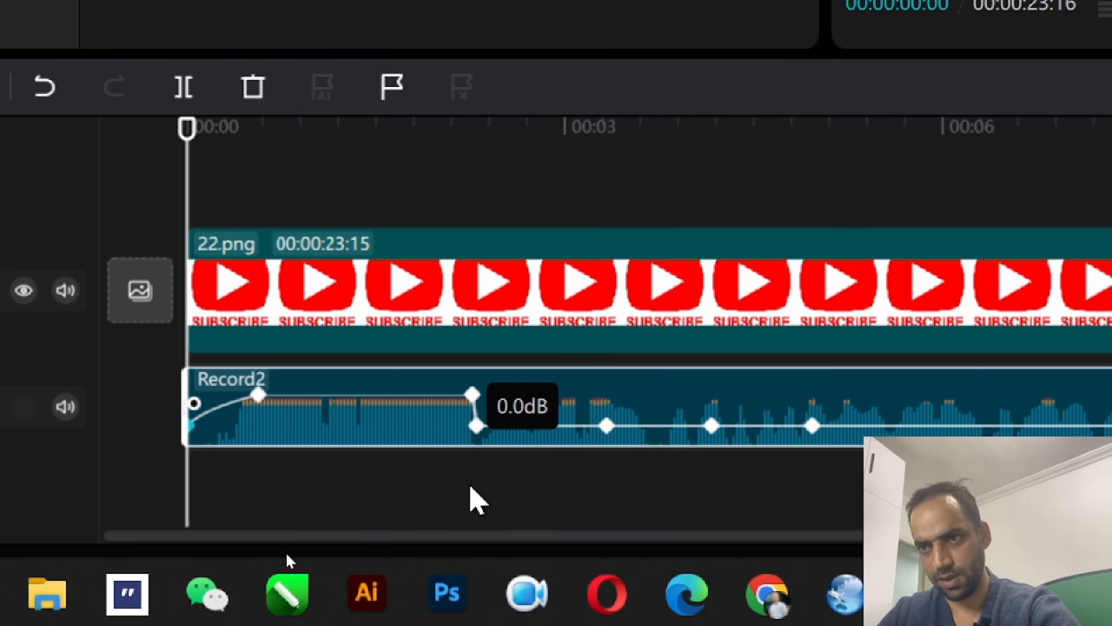
{"action": "mouse_move", "coordinate": [608, 426]}
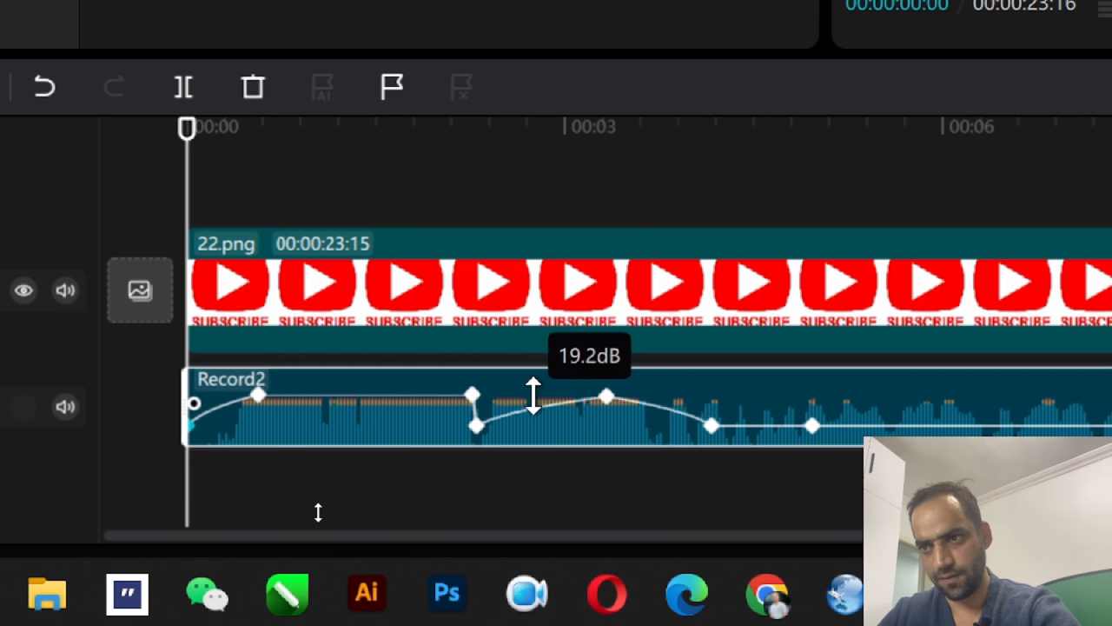
{"action": "left_click_drag", "start_coordinate": [534, 403], "coordinate": [533, 393]}
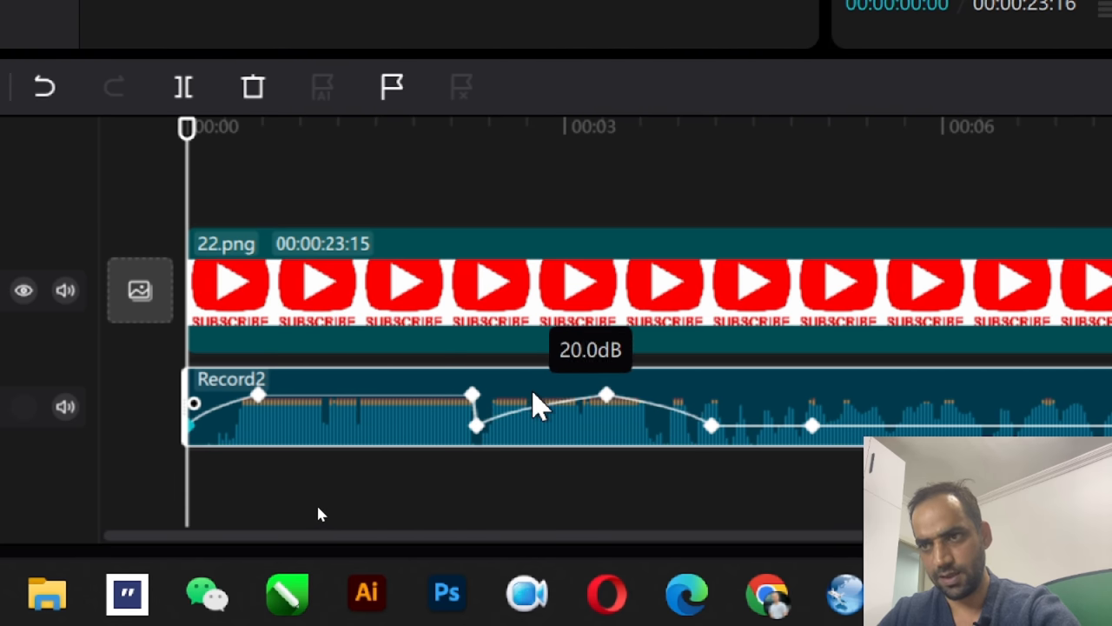
Step: Shift the low volume points later and raise the point near the 3-second mark
{"action": "left_click_drag", "start_coordinate": [539, 396], "coordinate": [542, 409]}
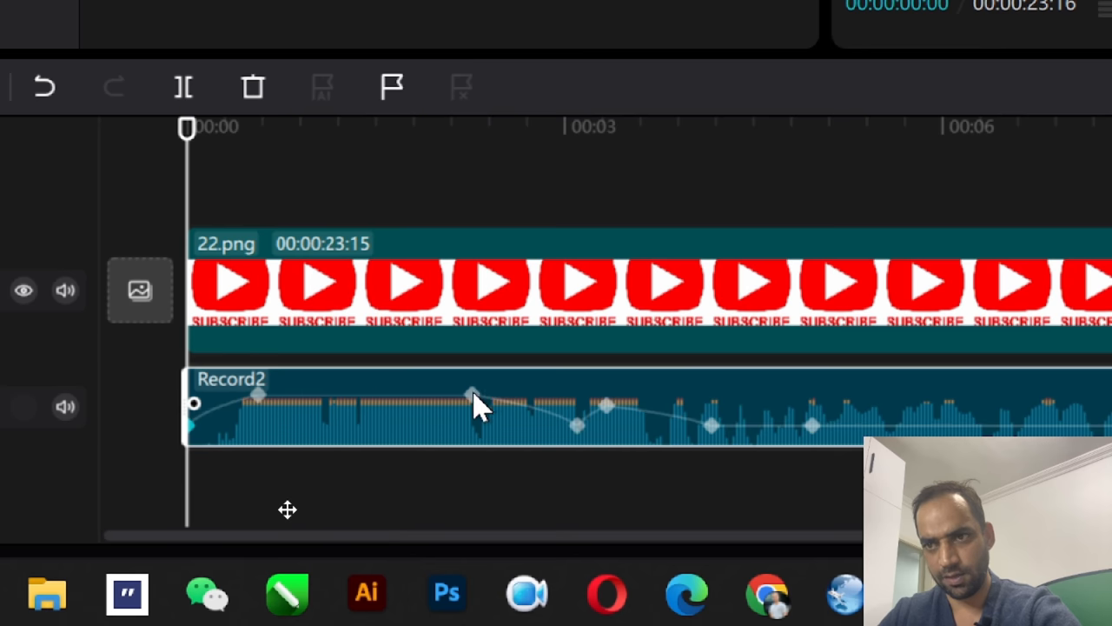
{"action": "left_click_drag", "start_coordinate": [470, 391], "coordinate": [469, 392]}
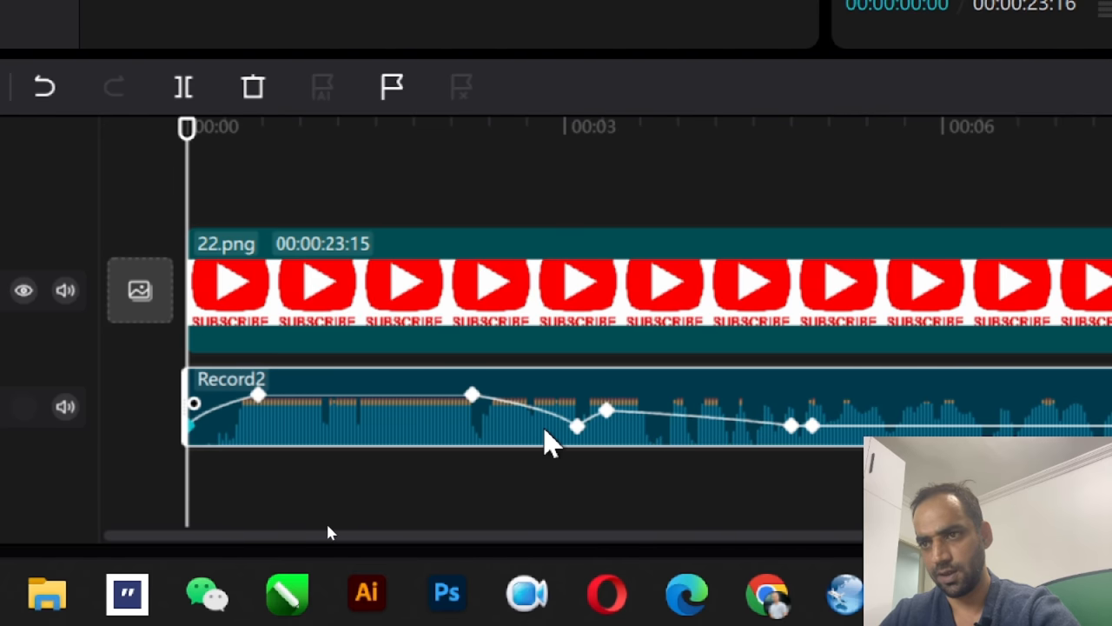
{"action": "left_click_drag", "start_coordinate": [577, 424], "coordinate": [577, 389]}
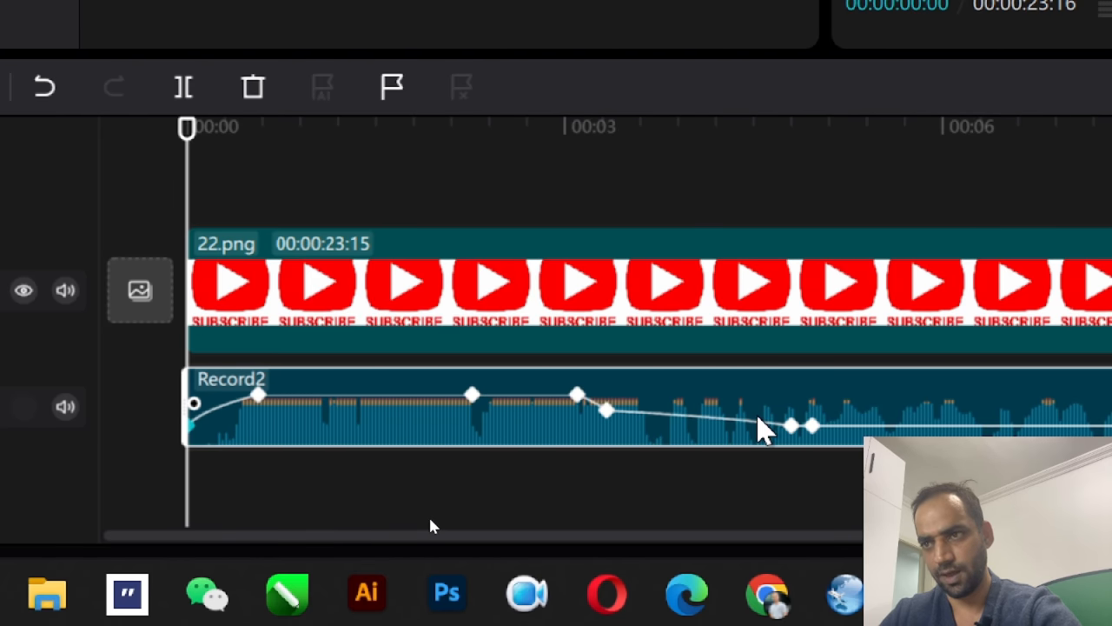
{"action": "left_click_drag", "start_coordinate": [791, 426], "coordinate": [713, 425]}
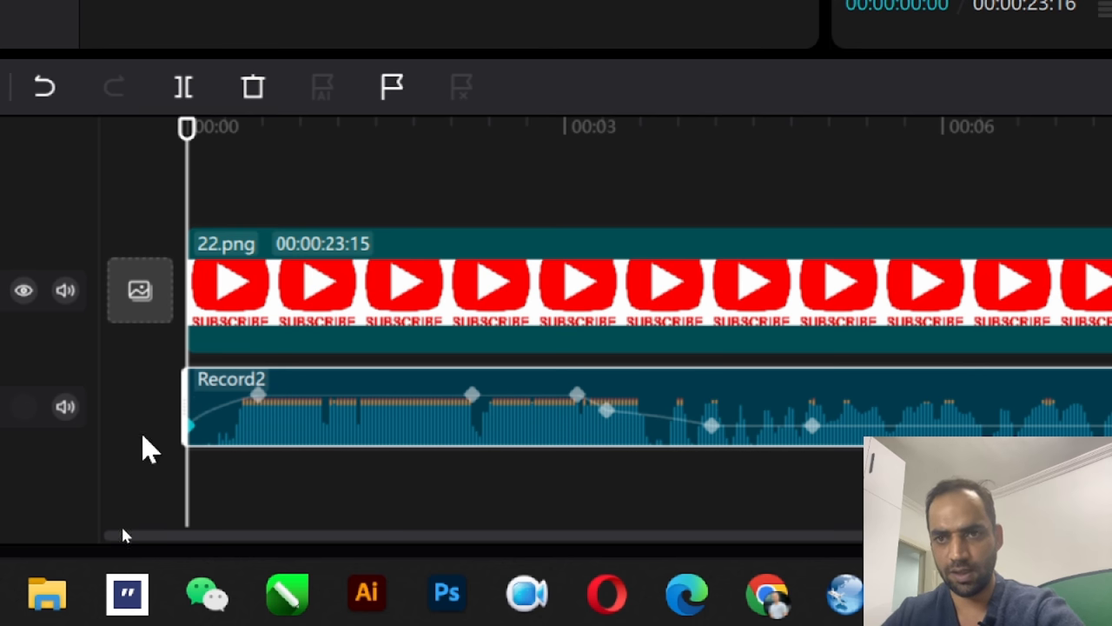
{"action": "mouse_move", "coordinate": [191, 400]}
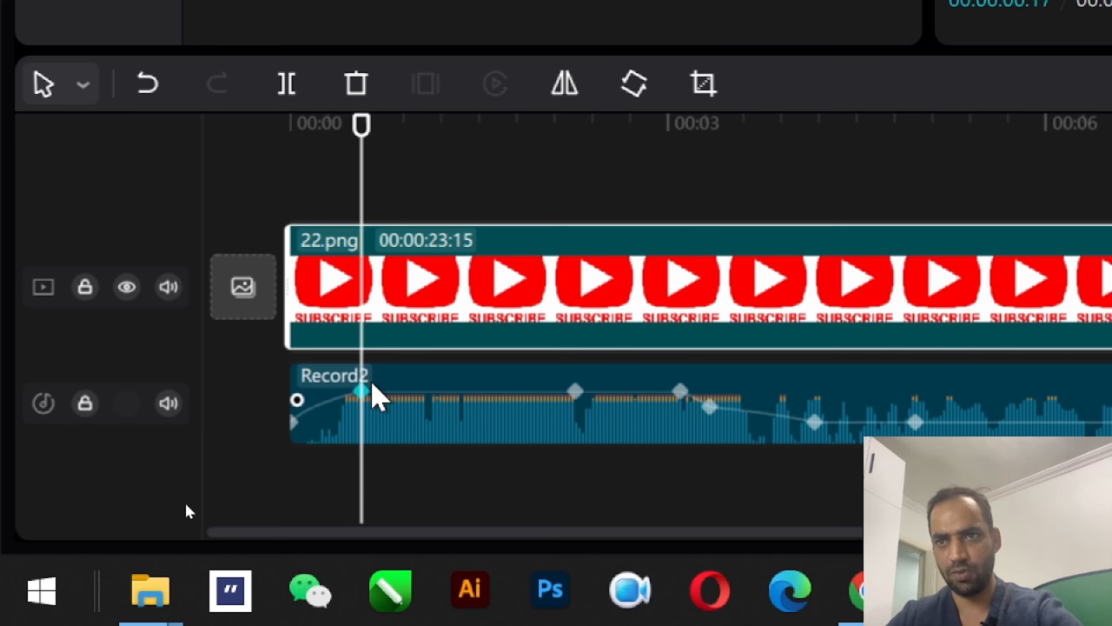
{"action": "mouse_move", "coordinate": [573, 403]}
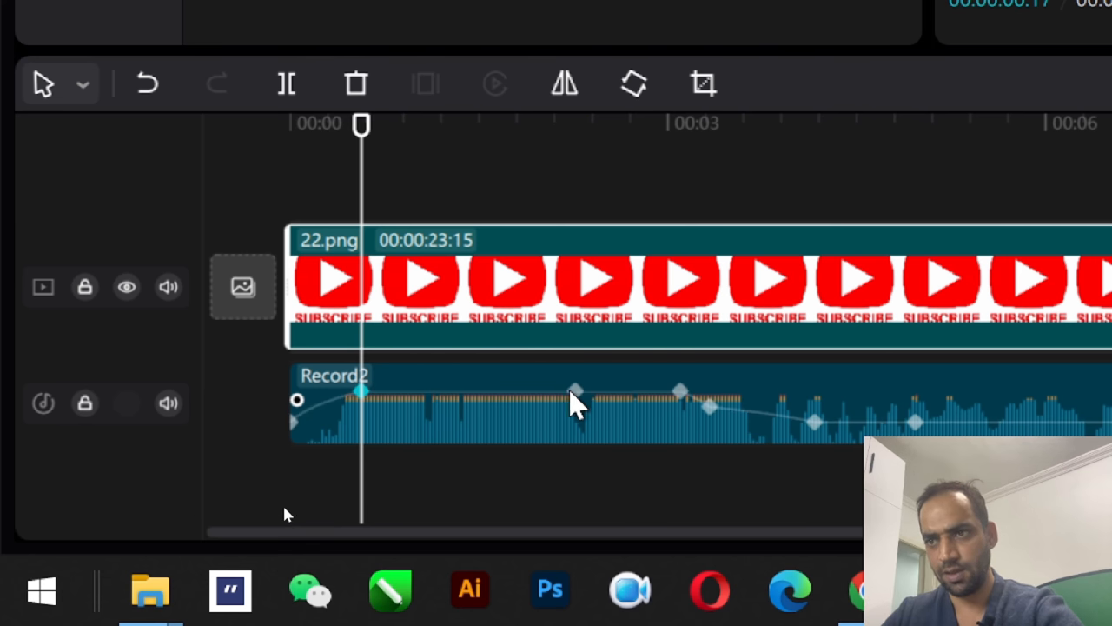
Step: Lower one Record2 keyframe, move the 20 dB peak slightly earlier and adjust a later keyframe
{"action": "left_click_drag", "start_coordinate": [571, 391], "coordinate": [577, 419]}
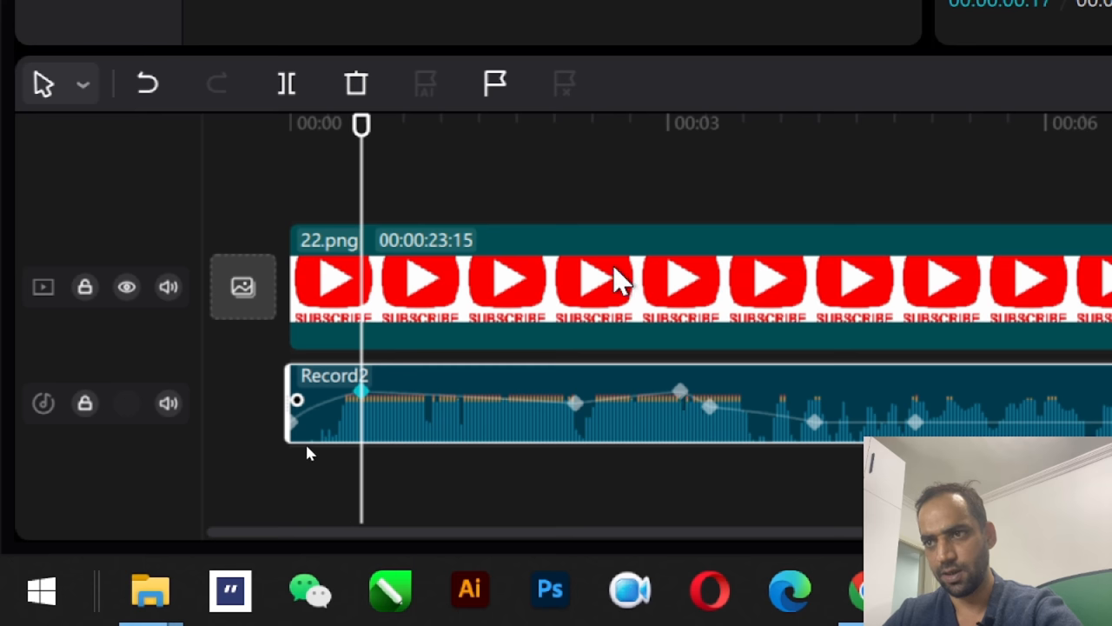
{"action": "left_click", "coordinate": [608, 287]}
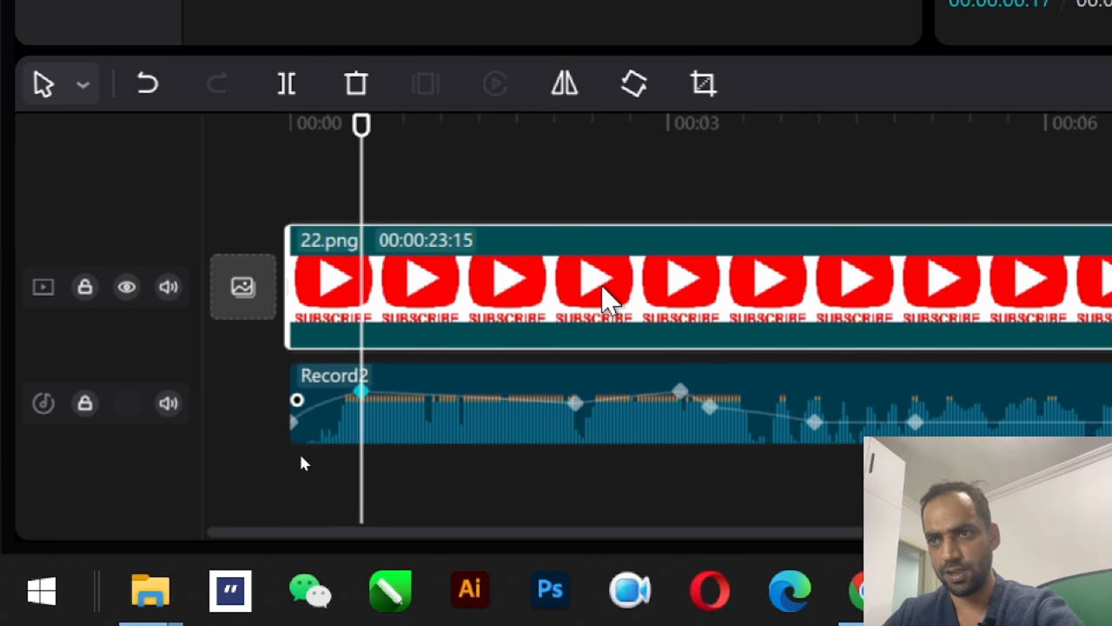
{"action": "mouse_move", "coordinate": [686, 409]}
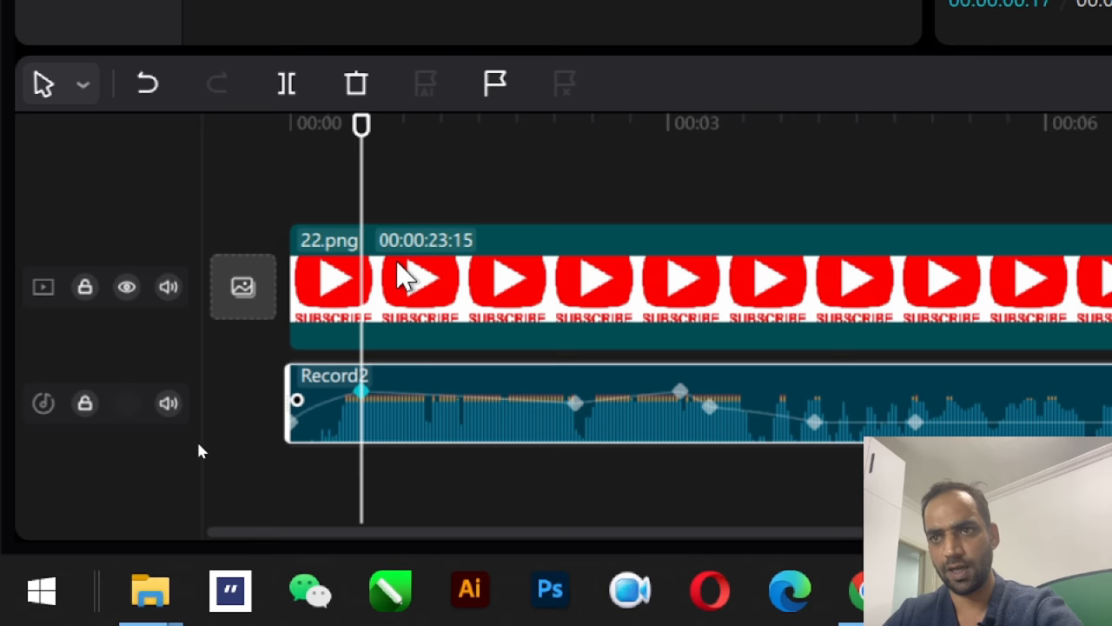
{"action": "right_click", "coordinate": [409, 278]}
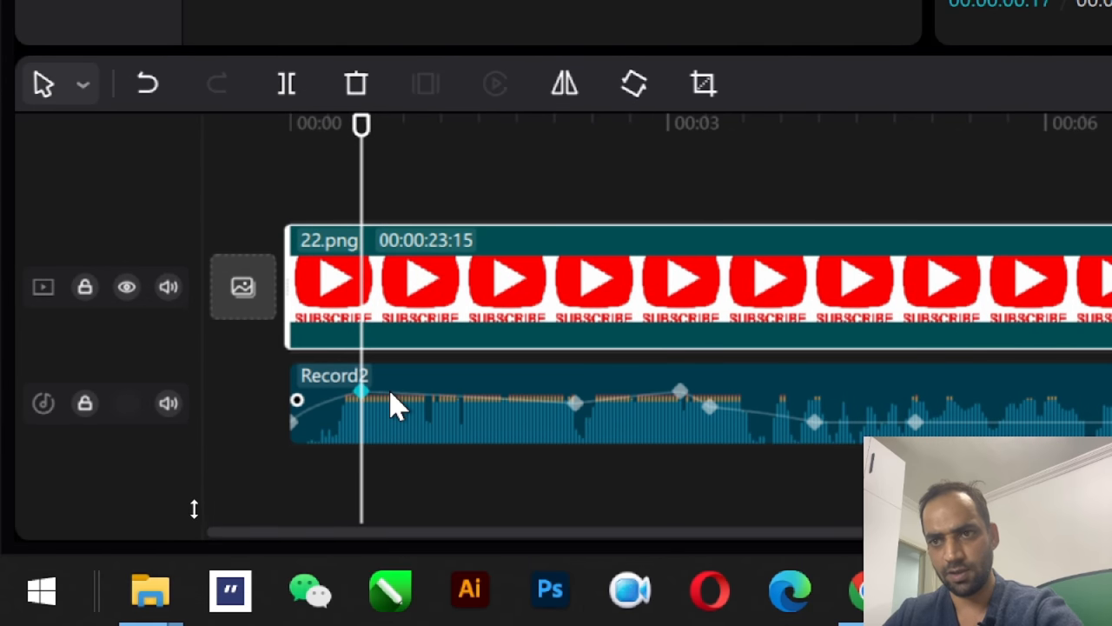
{"action": "mouse_move", "coordinate": [368, 403]}
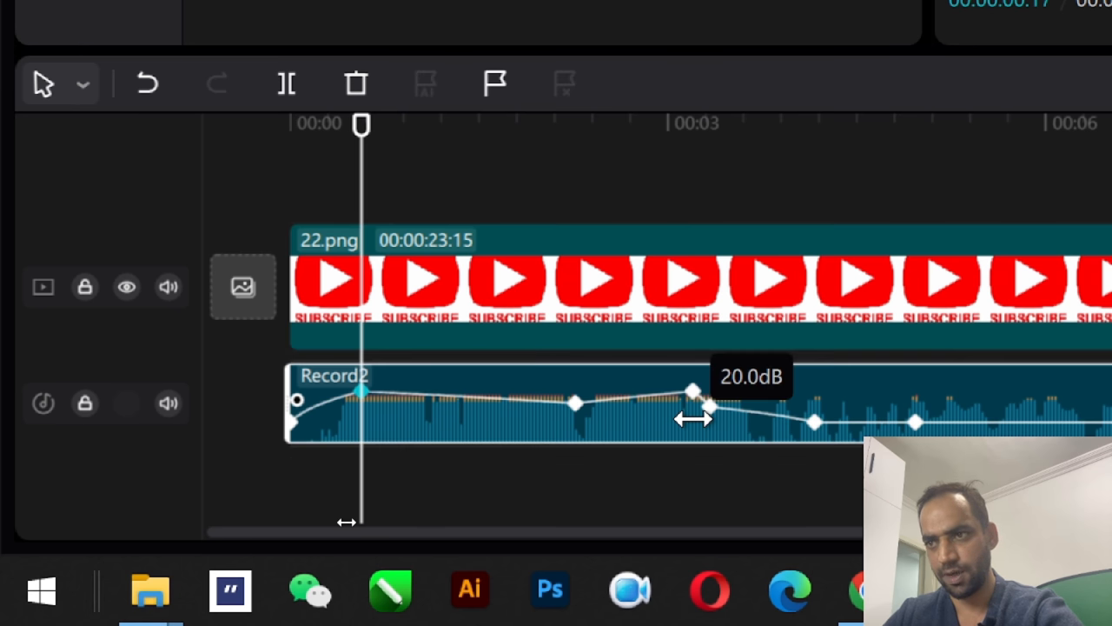
{"action": "left_click_drag", "start_coordinate": [691, 389], "coordinate": [636, 390]}
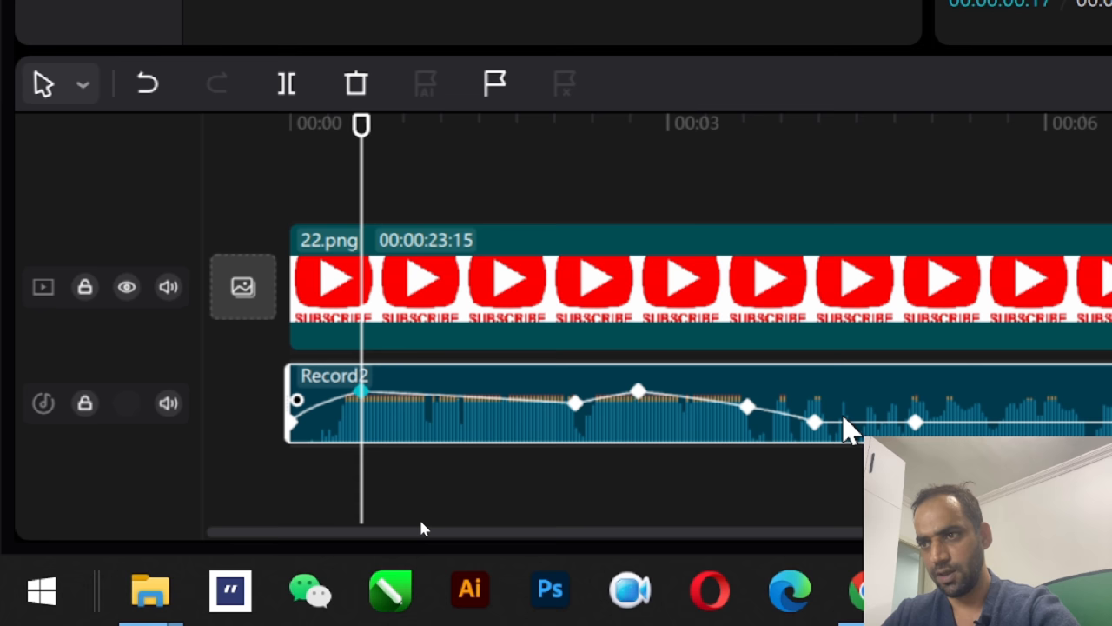
{"action": "left_click_drag", "start_coordinate": [815, 422], "coordinate": [913, 422]}
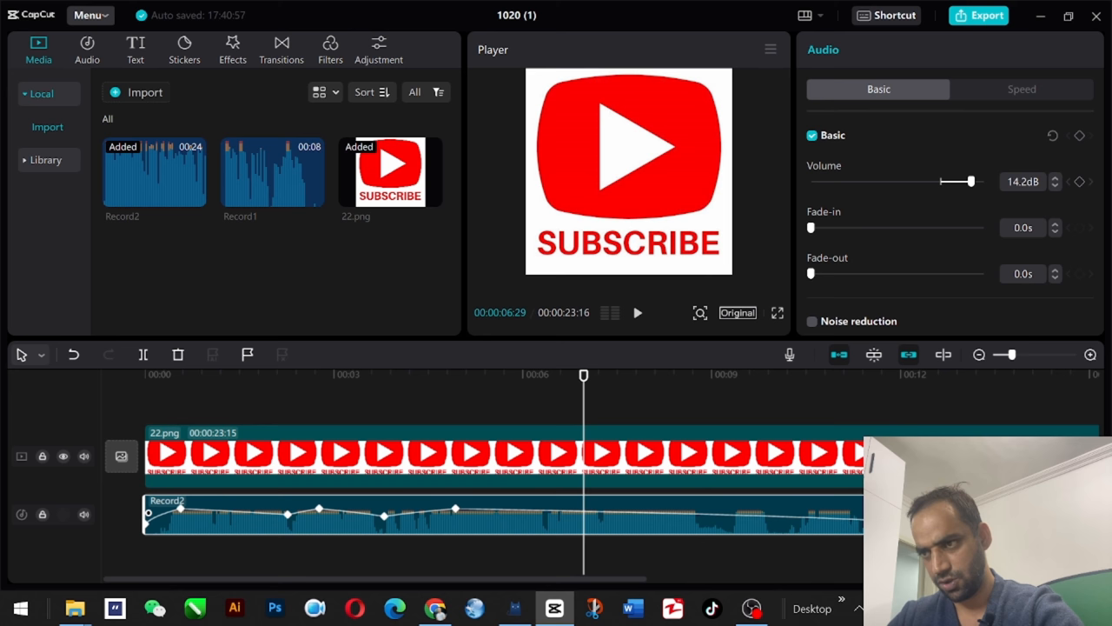
Step: Rewind toward the start and play back the Subscribe image over the keyframed voice track
{"action": "left_click_drag", "start_coordinate": [960, 180], "coordinate": [973, 181]}
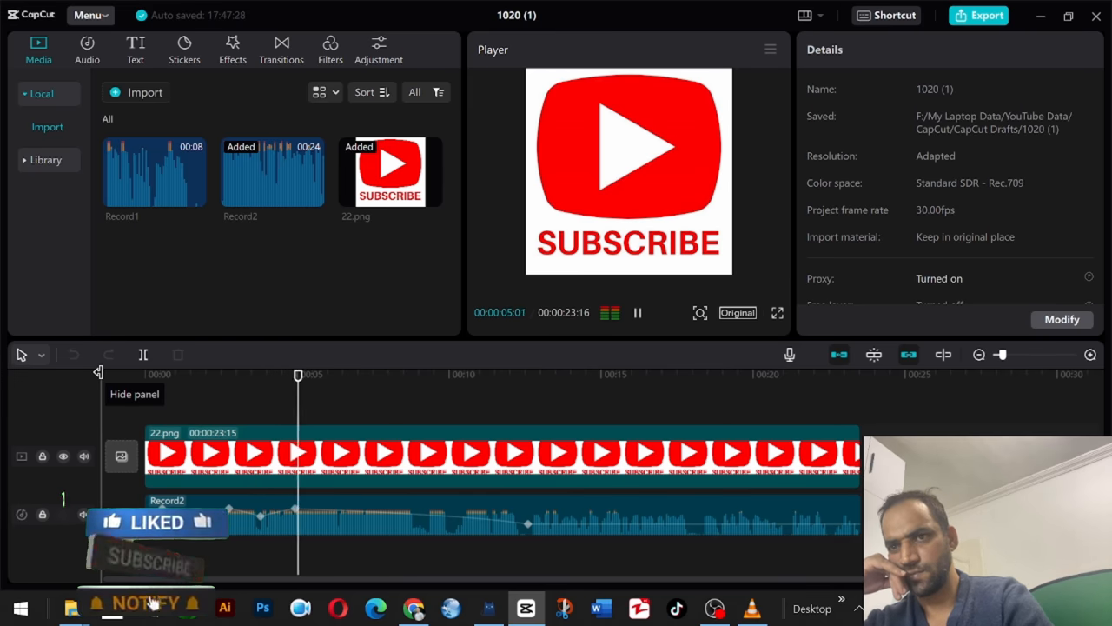
{"action": "left_click", "coordinate": [636, 313]}
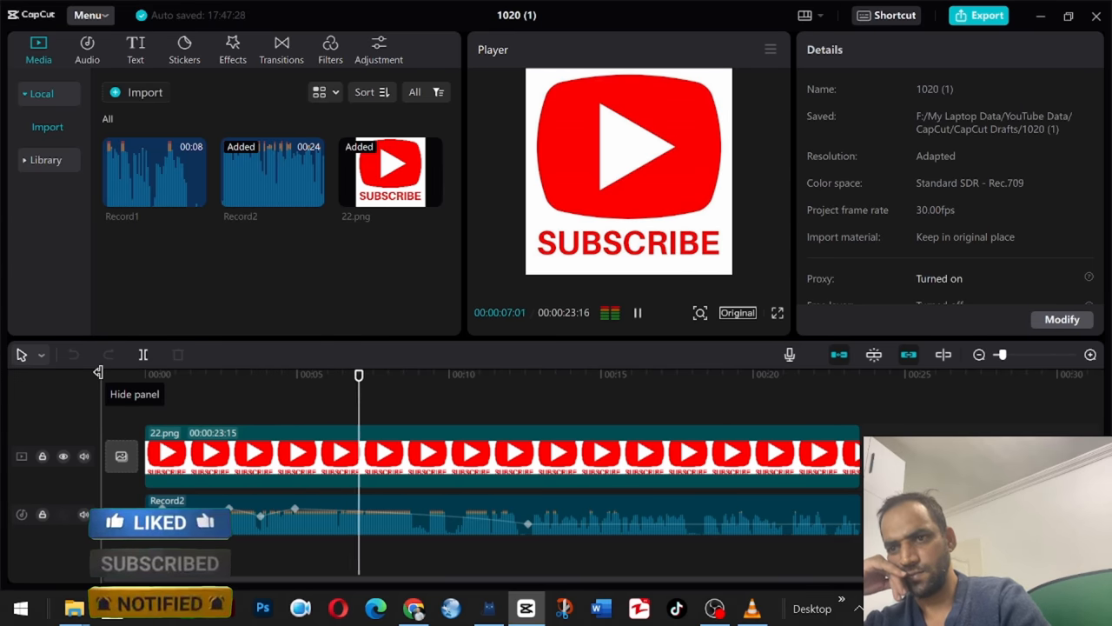